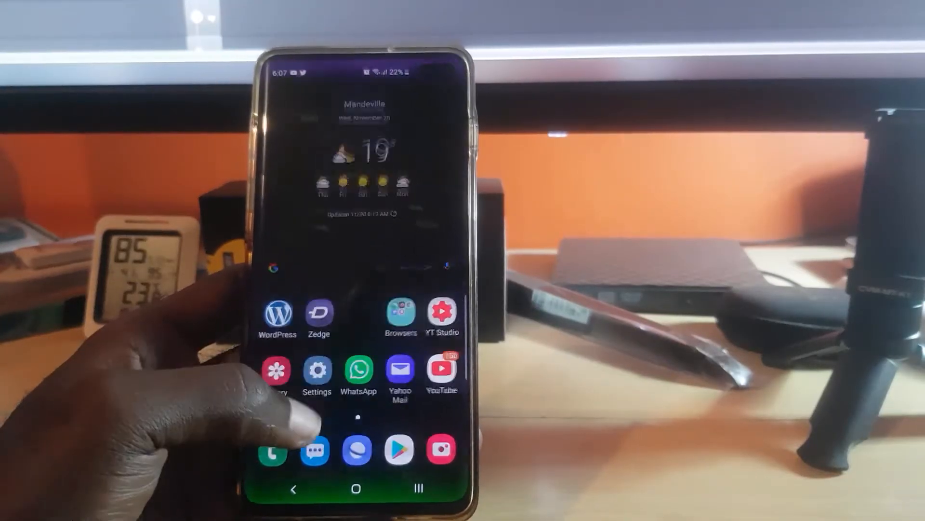
- Leave the home screen and show the recent apps overview with Camera as the only card
left_click(317, 369)
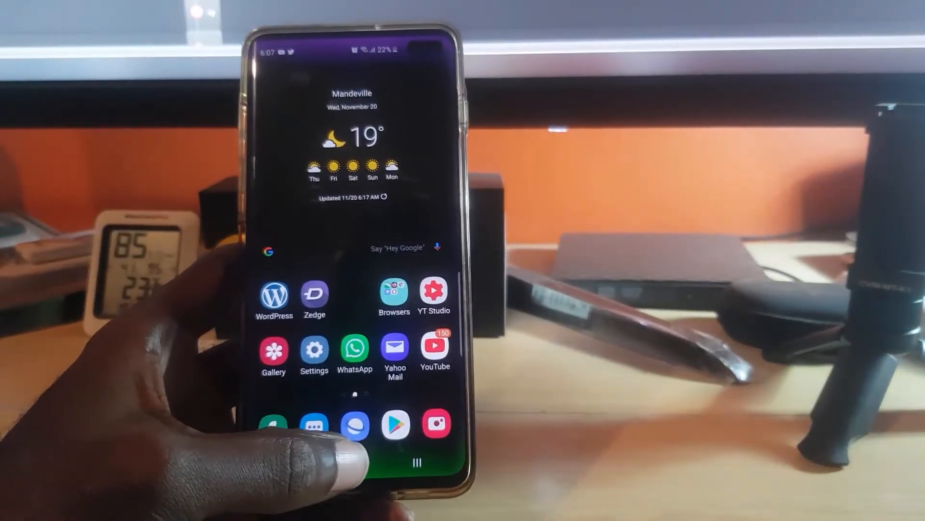
left_click(415, 461)
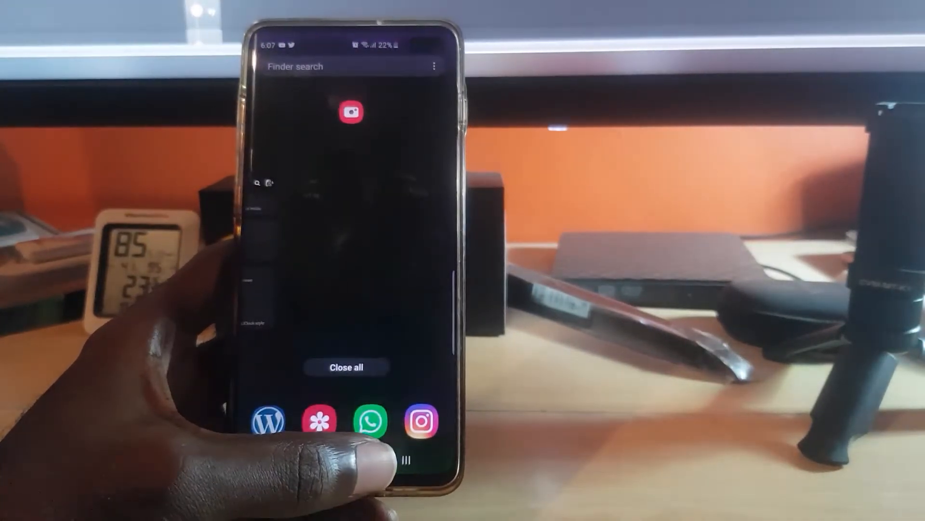